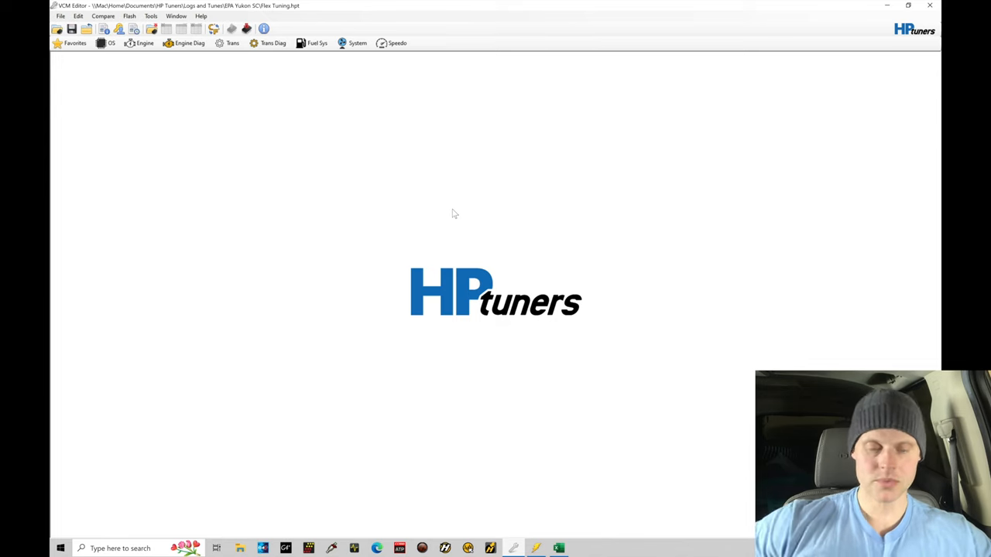
pyautogui.click(140, 42)
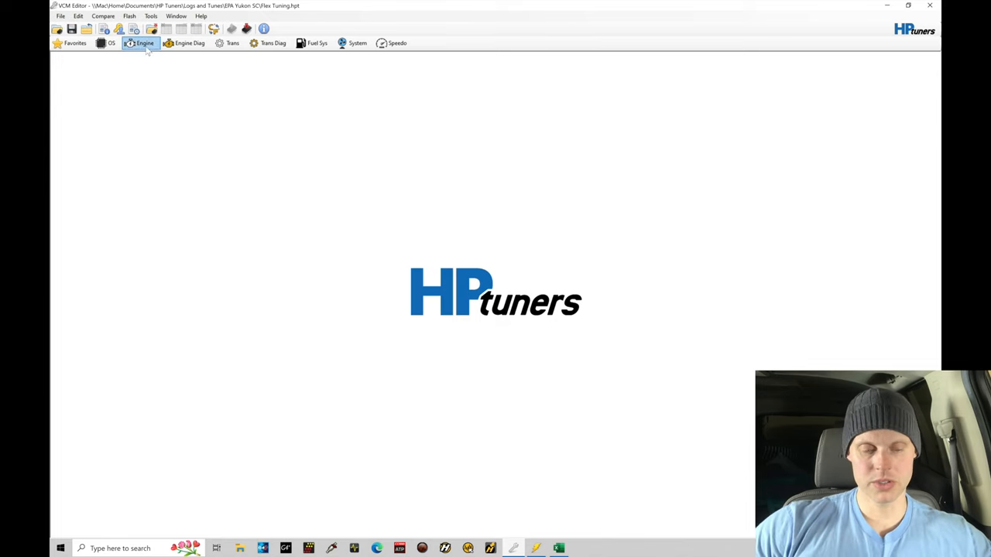